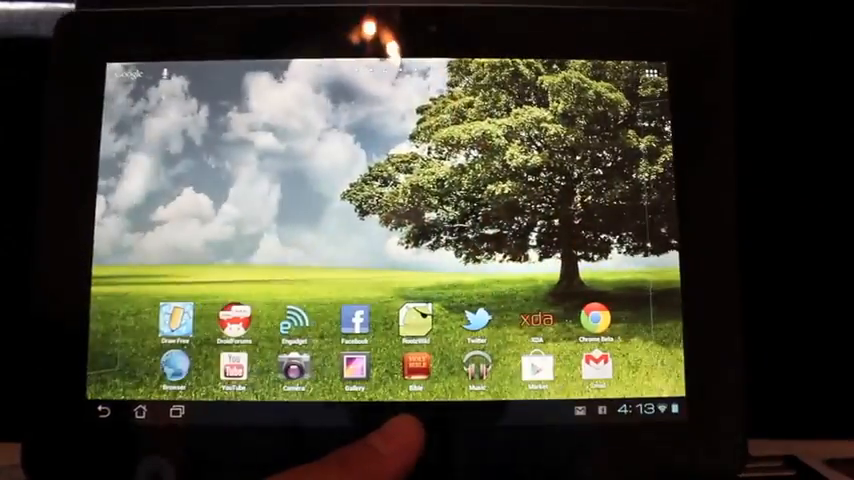
# Swipe away from the home screen into Settings, landing on Accounts & sync
pyautogui.hscroll(-3)
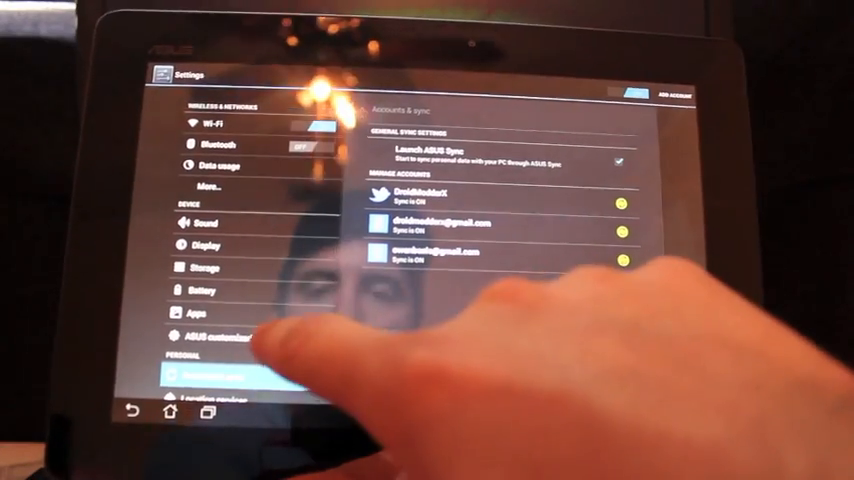
# Scroll the Settings sidebar down to About tablet to view model and Android version
pyautogui.scroll(-3)
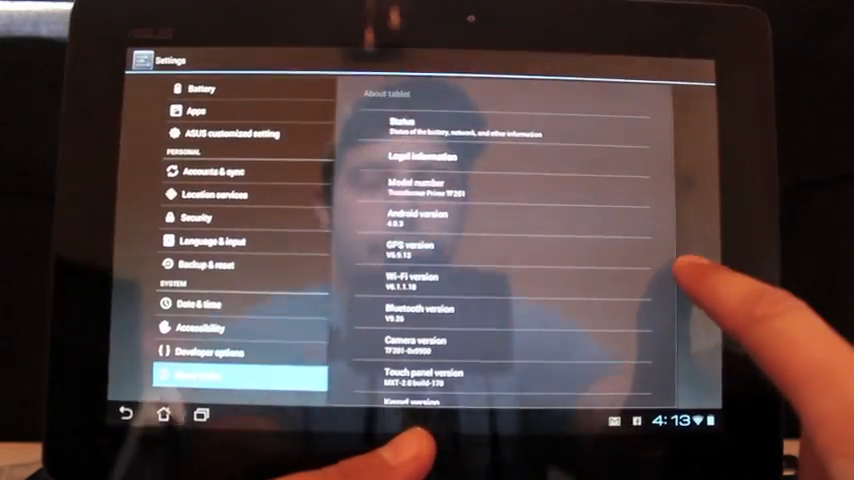
pyautogui.scroll(-3)
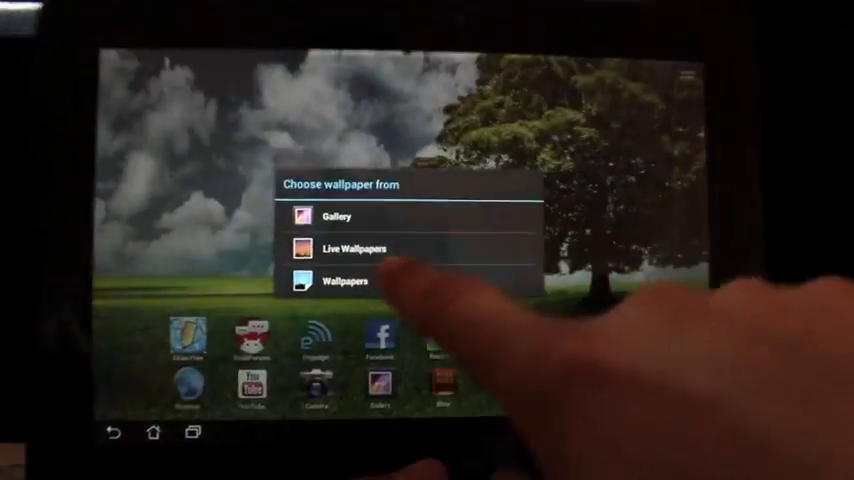
# Open the wallpaper source chooser, then confirm Power off to shut the tablet down
pyautogui.click(345, 281)
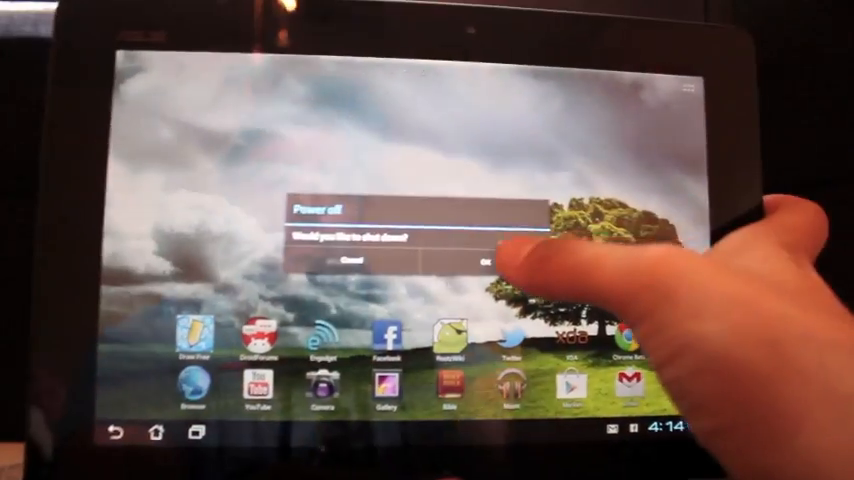
pyautogui.click(490, 261)
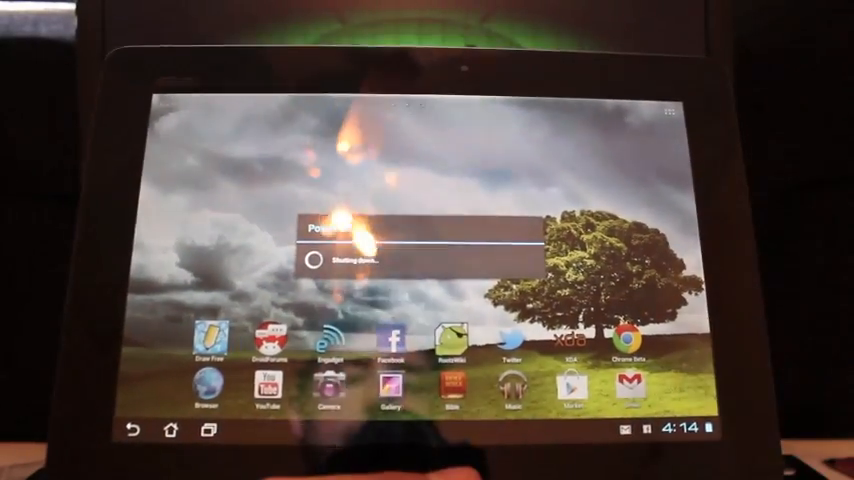